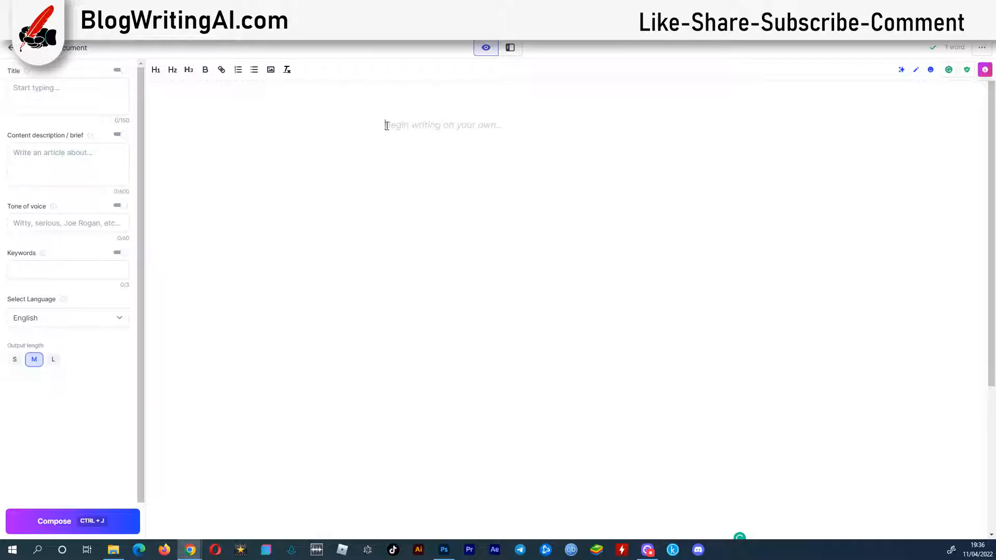
Request 'Write a funny short truck driver slogans' and generate a batch of trucker slogans.
{"action": "type", "text": "Write a funny short truck driver slog"}
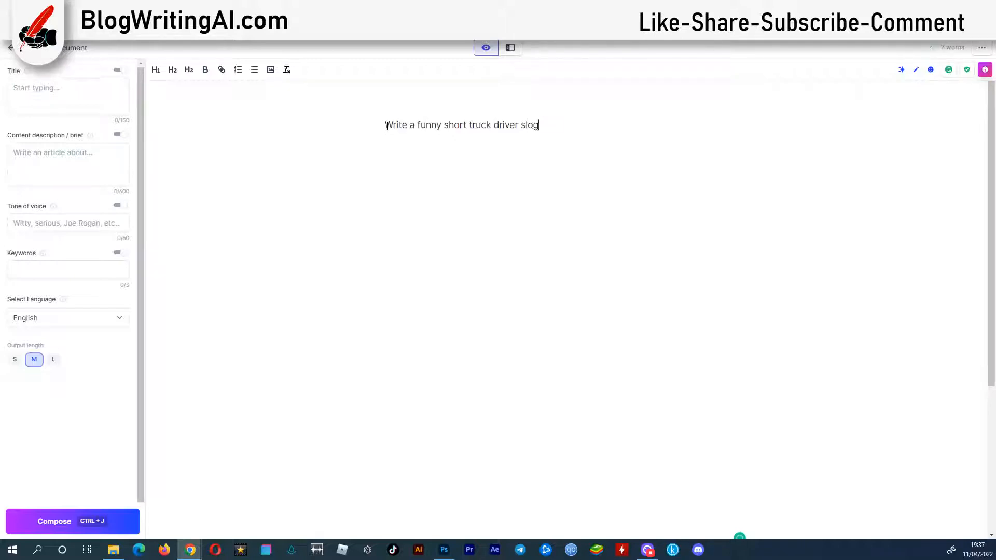
{"action": "type", "text": "ans"}
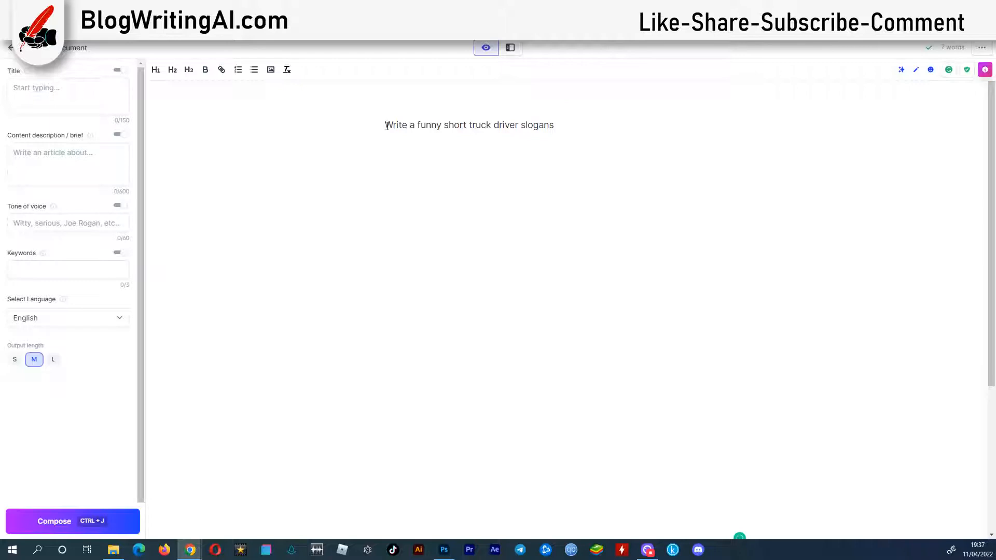
{"action": "left_click", "coordinate": [73, 520]}
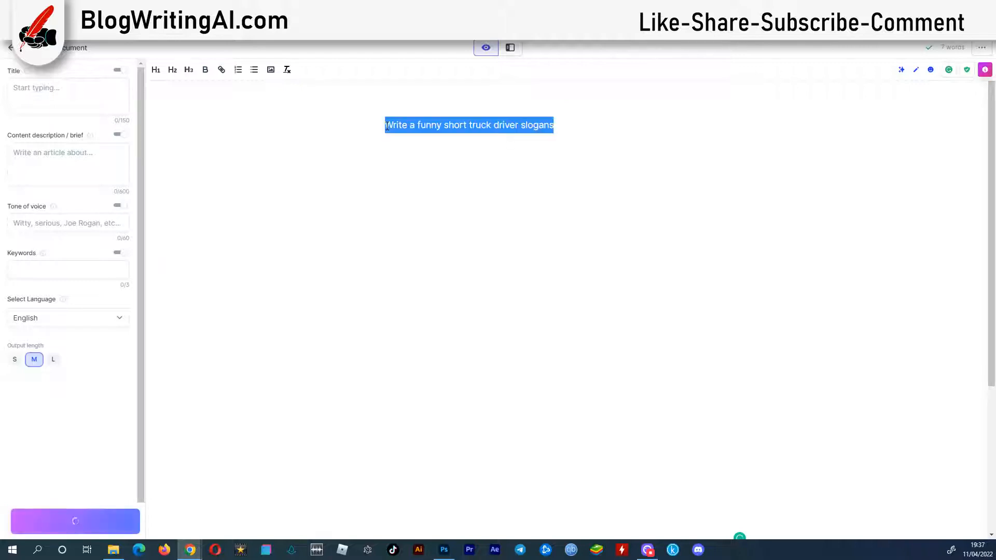
{"action": "left_click", "coordinate": [75, 521]}
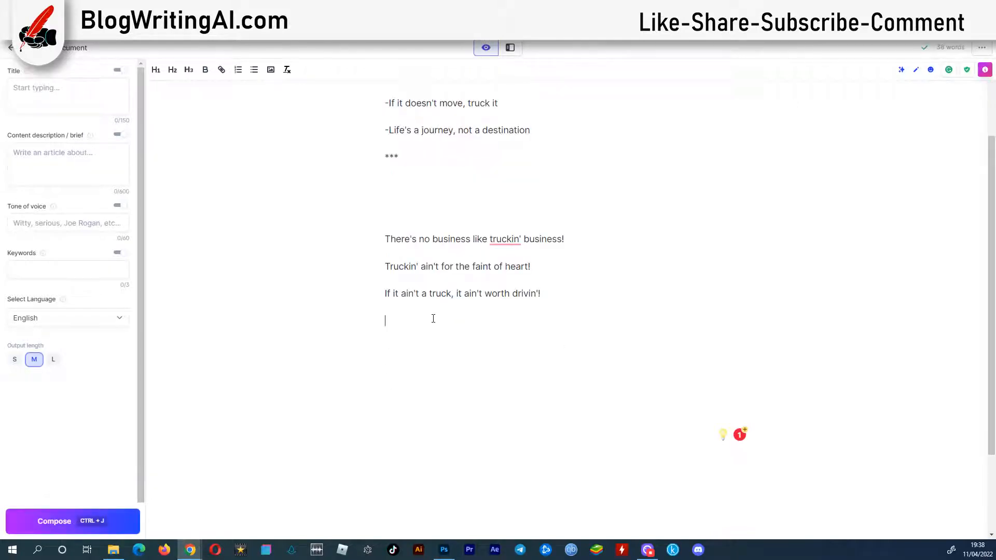
Generate more trucker slogan batches, then request 'Write a funny short aunt mottos'.
{"action": "left_click", "coordinate": [72, 520]}
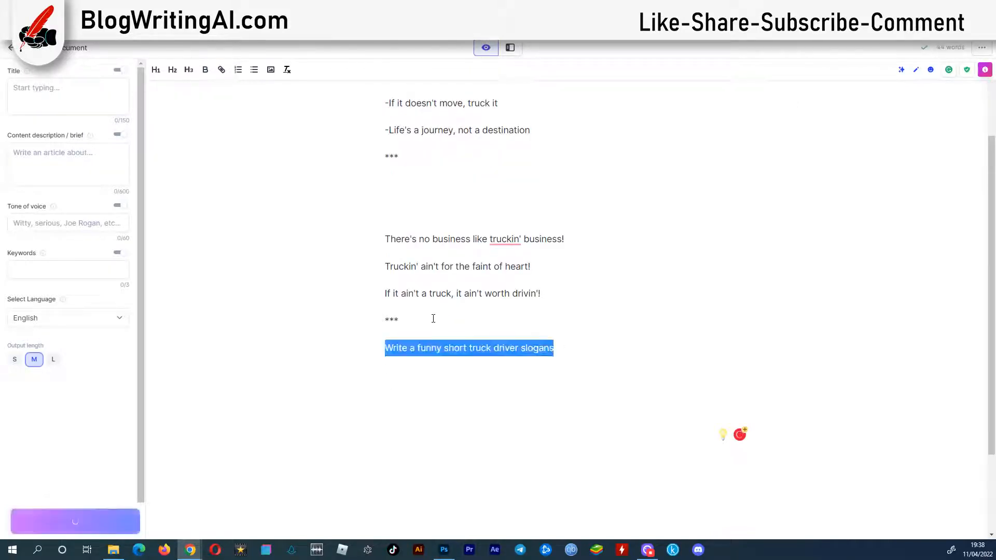
{"action": "left_click", "coordinate": [72, 521]}
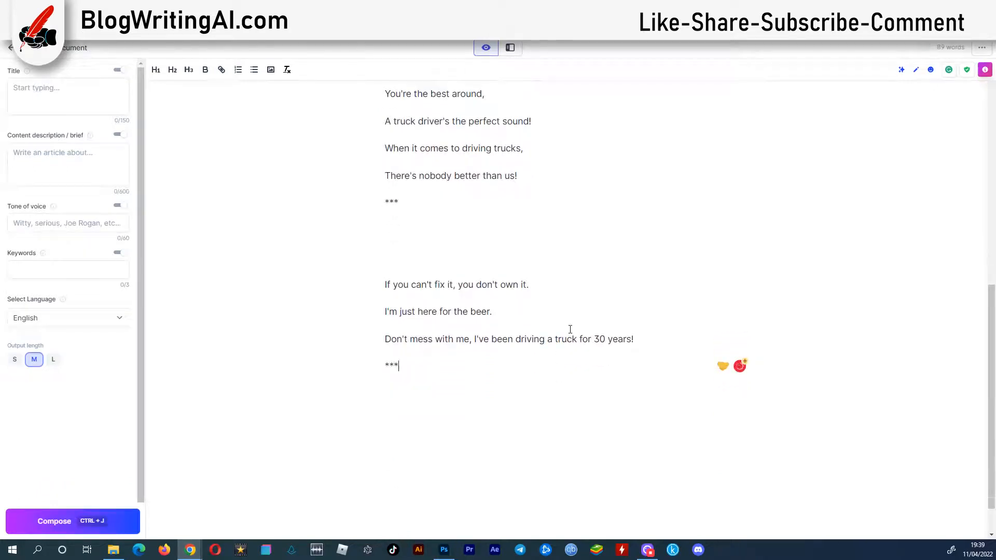
{"action": "left_click", "coordinate": [73, 520]}
{"action": "type", "text": "Write a funny short aunt mottos"}
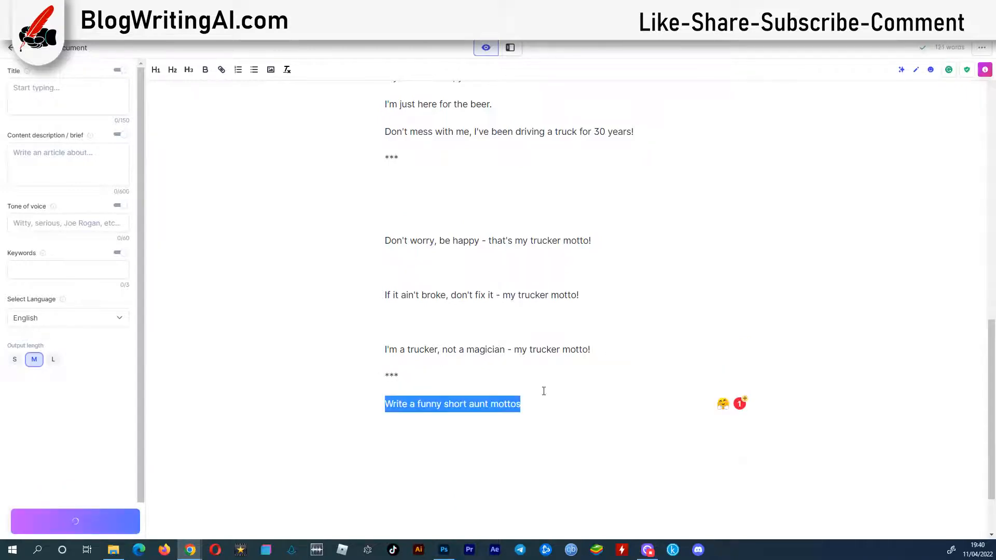
{"action": "left_click", "coordinate": [73, 520]}
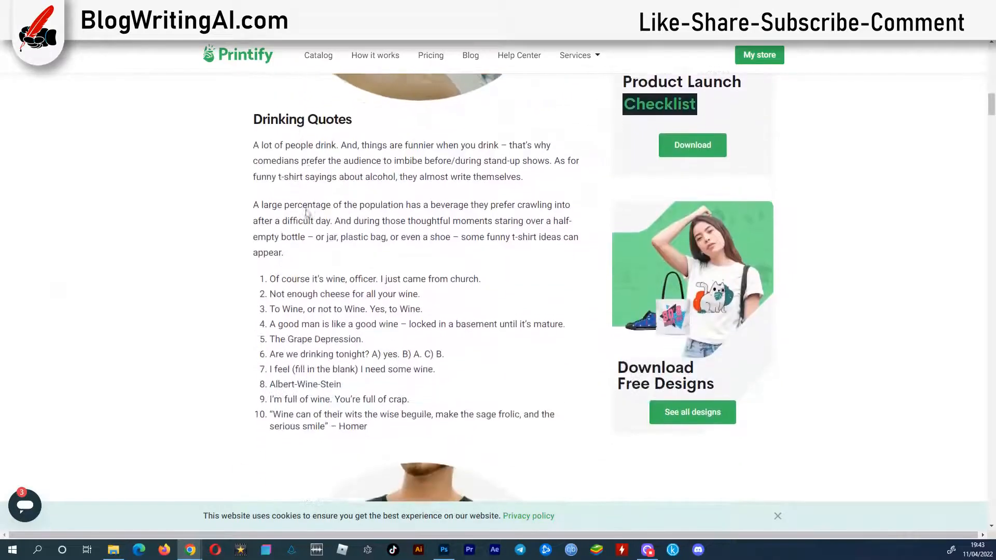
Select ironic quotes 1–11 in the Printify article and copy them.
{"action": "scroll", "scroll_direction": "down", "scroll_amount": 3}
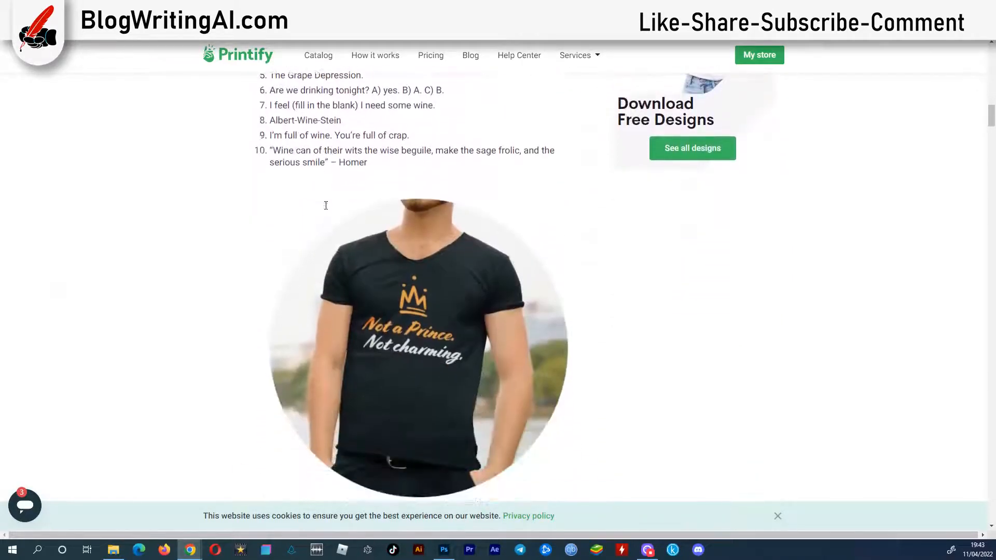
{"action": "scroll", "scroll_direction": "down", "scroll_amount": 3}
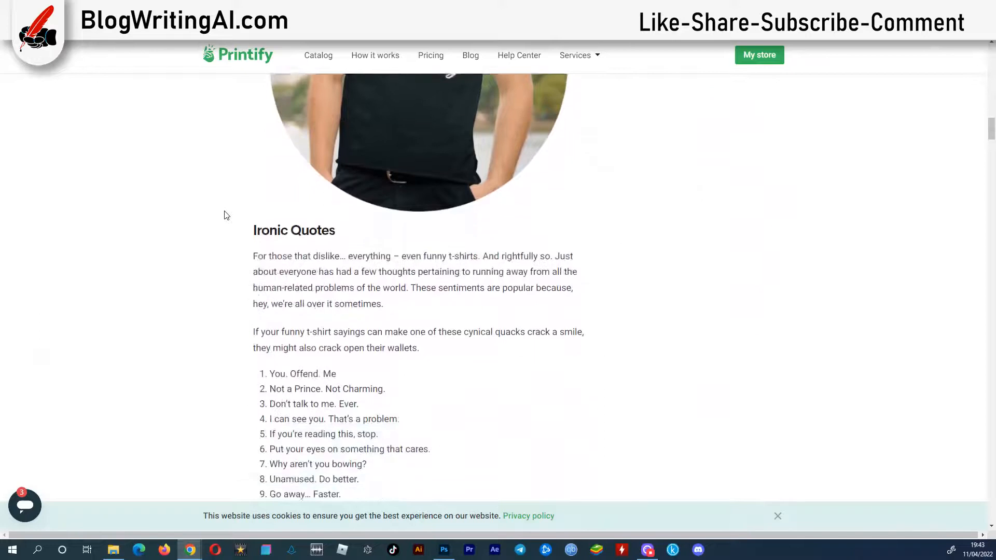
{"action": "scroll", "scroll_direction": "down", "scroll_amount": 3}
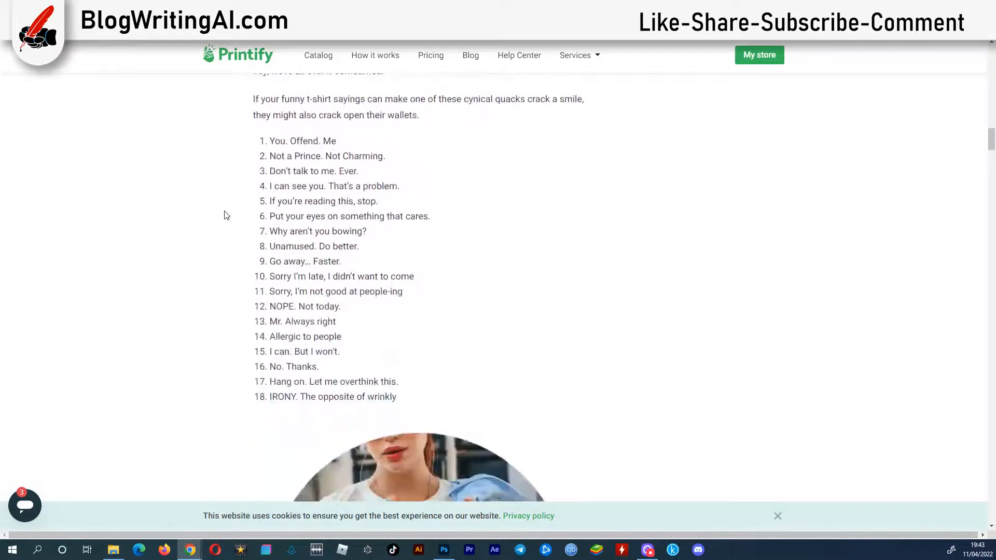
{"action": "mouse_move", "coordinate": [409, 299]}
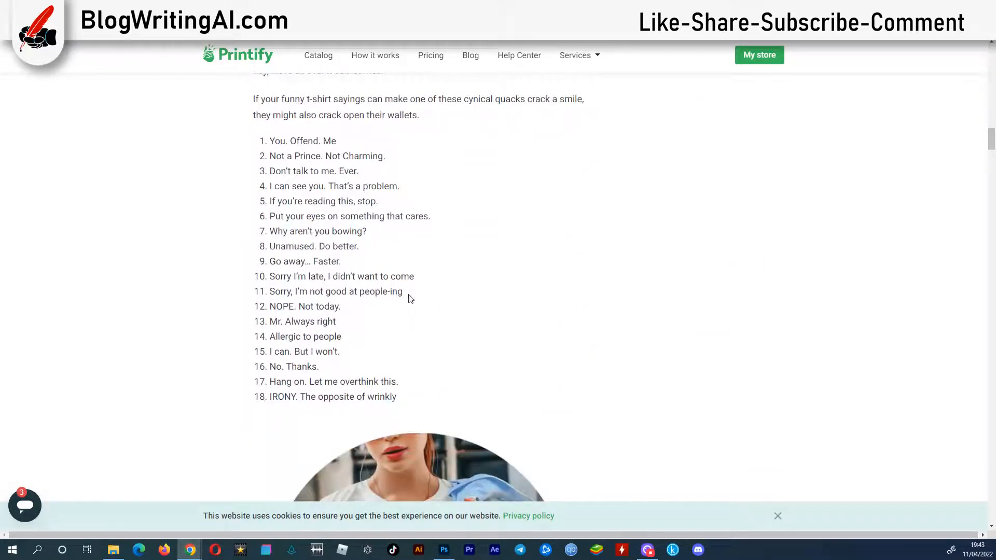
{"action": "left_click_drag", "start_coordinate": [270, 140], "coordinate": [402, 291]}
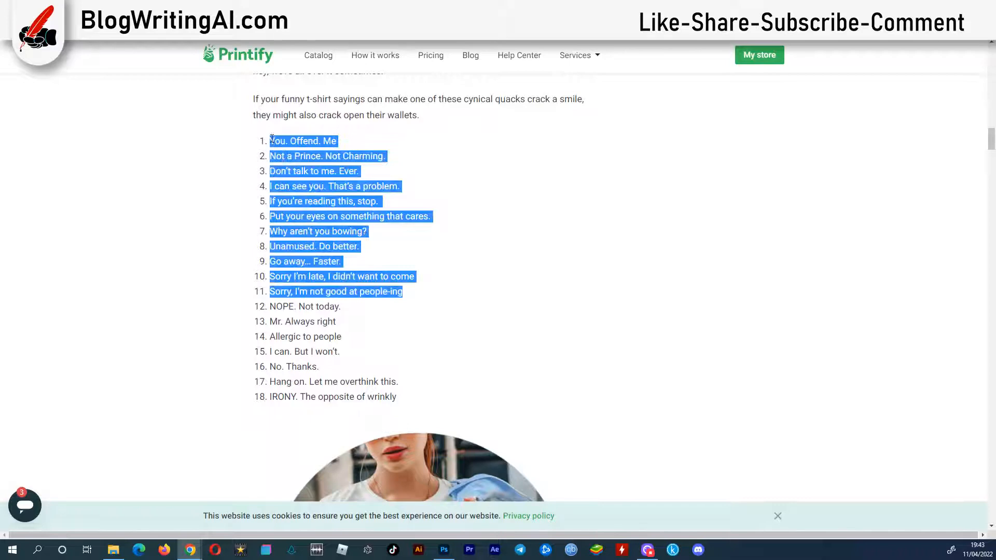
{"action": "right_click", "coordinate": [304, 140]}
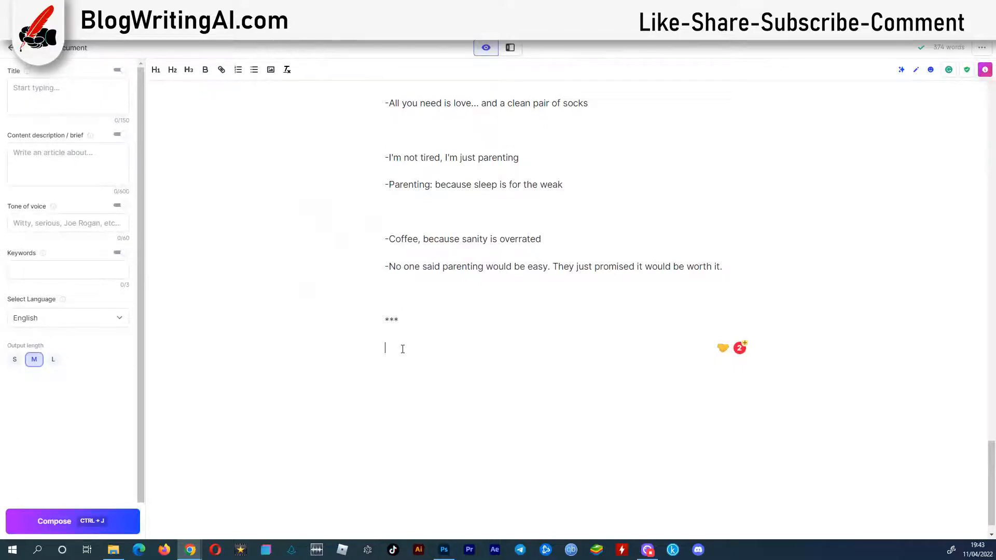
Paste the ironic quotes below the parenting slogans and generate similar follow-up lines.
{"action": "left_click", "coordinate": [73, 520]}
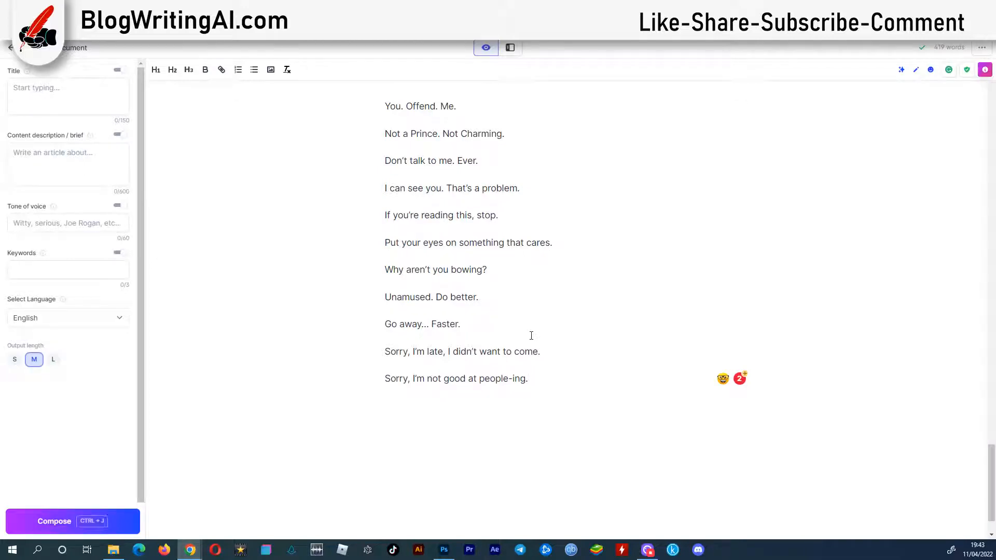
{"action": "left_click", "coordinate": [73, 521]}
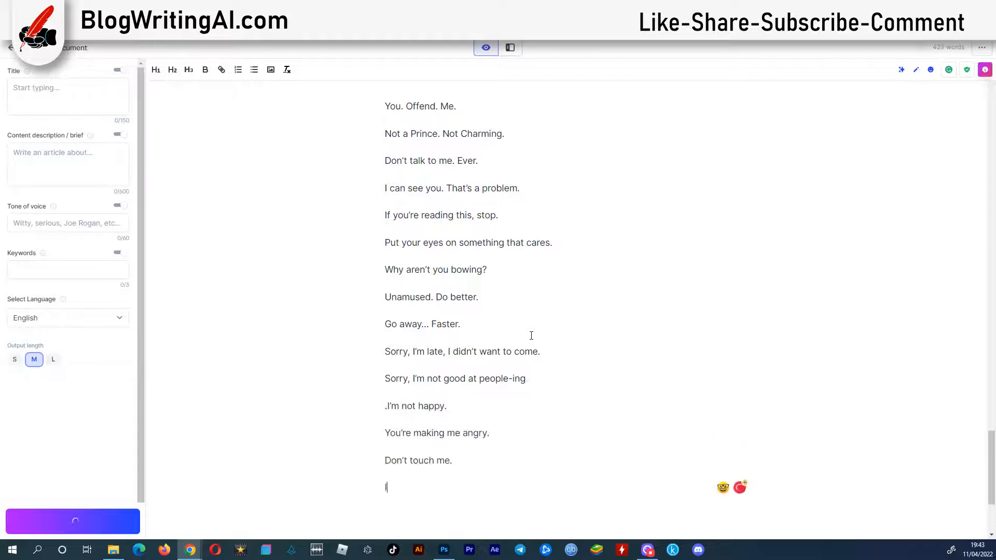
{"action": "left_click", "coordinate": [73, 520]}
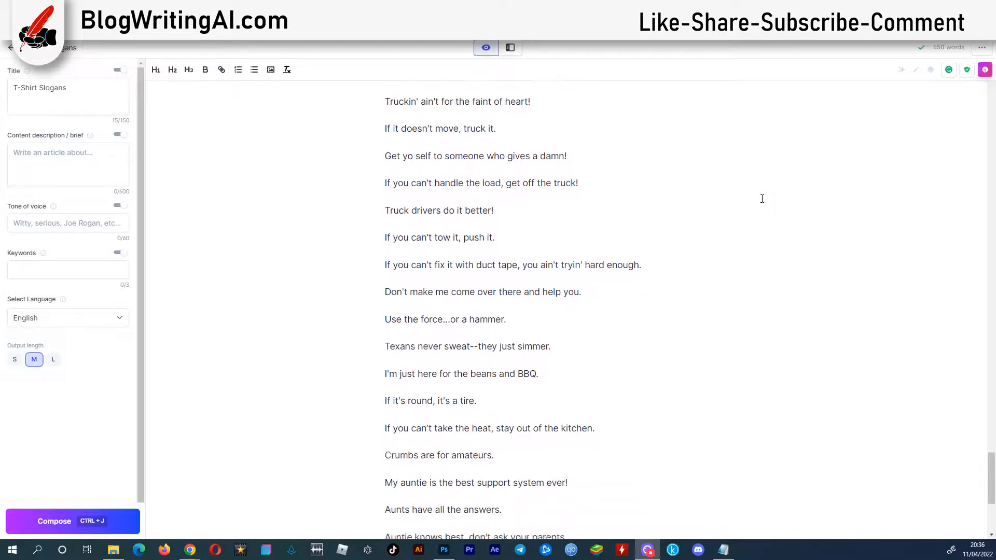
Scroll through the finished T-Shirt Slogans list ending with aunt mottos.
{"action": "scroll", "scroll_direction": "down", "scroll_amount": 3}
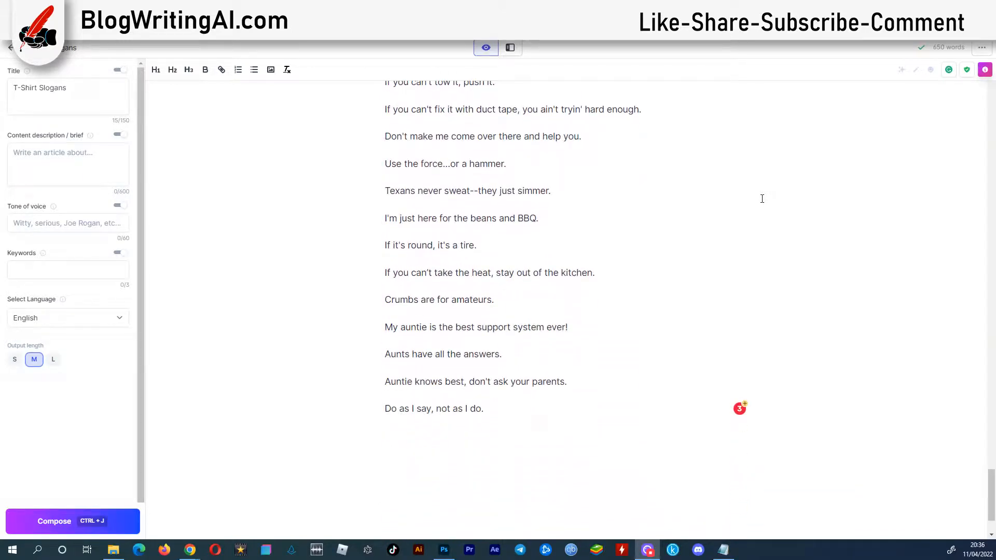